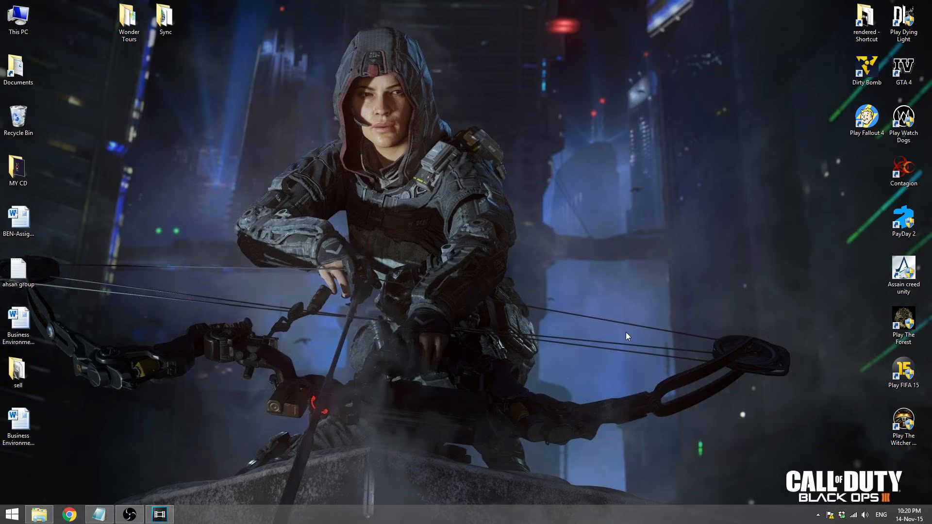
{"action": "mouse_move", "coordinate": [224, 442]}
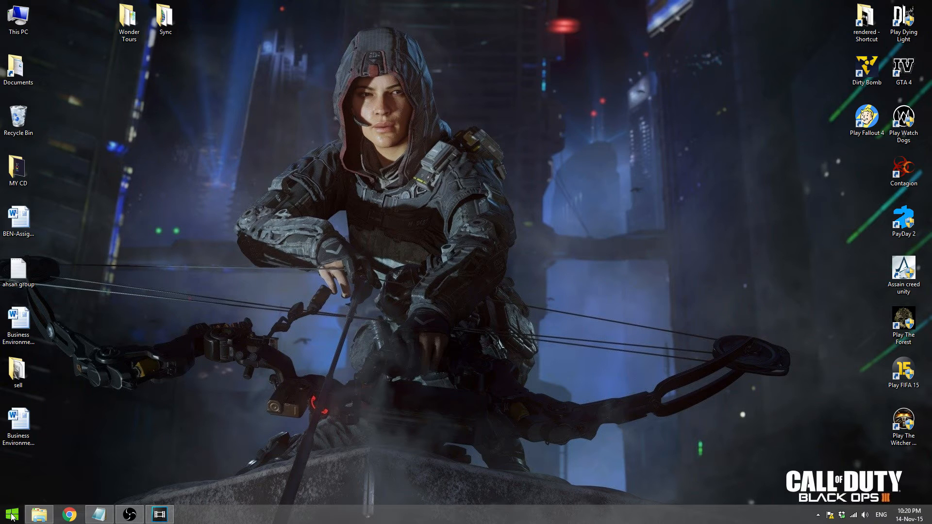
Step: Open Power Options from the Start button's quick link menu
{"action": "right_click", "coordinate": [11, 513]}
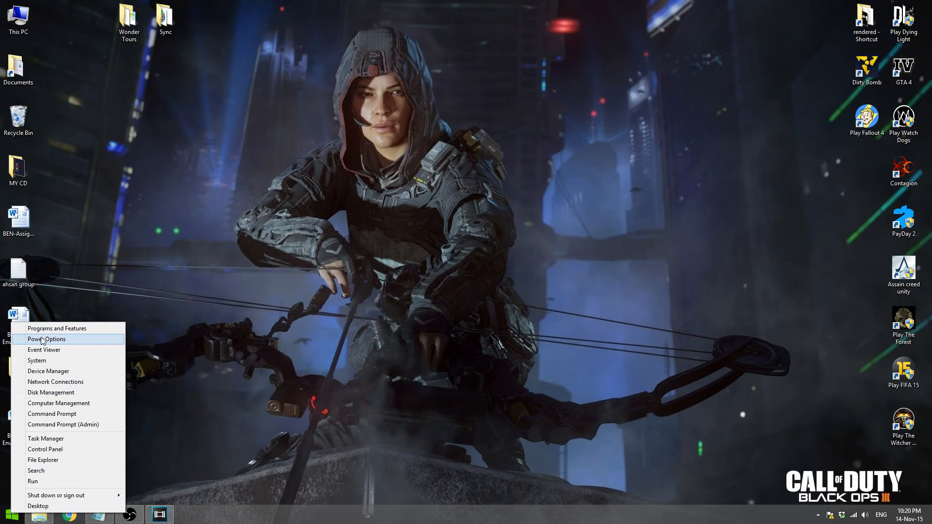
{"action": "left_click", "coordinate": [46, 339]}
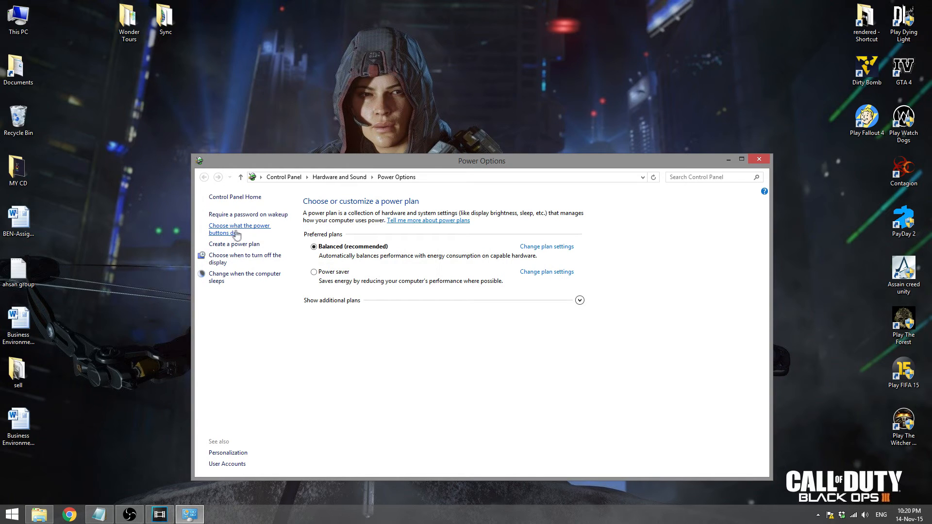
Step: Go to the 'Choose what the power buttons do' System Settings page
{"action": "left_click", "coordinate": [239, 229]}
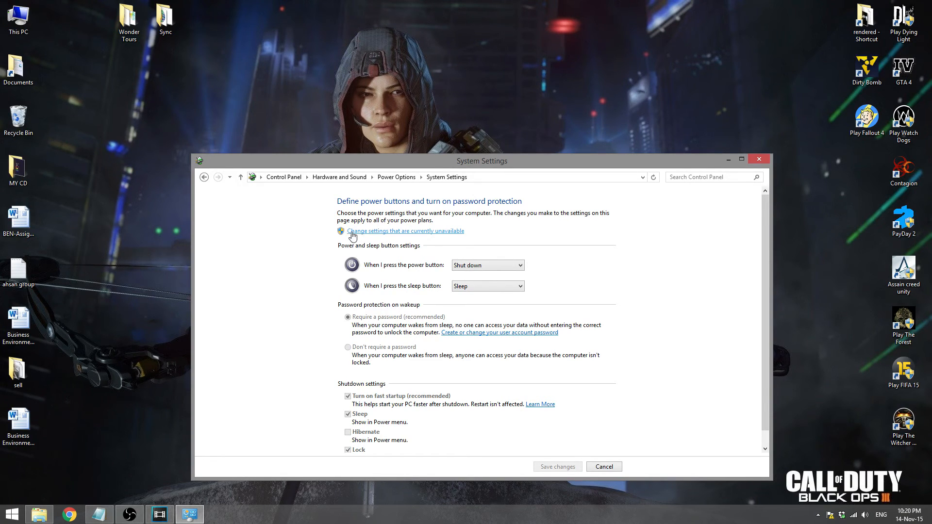
Step: Unlock the shutdown settings, uncheck 'Turn on fast startup', and close the window
{"action": "left_click", "coordinate": [406, 231]}
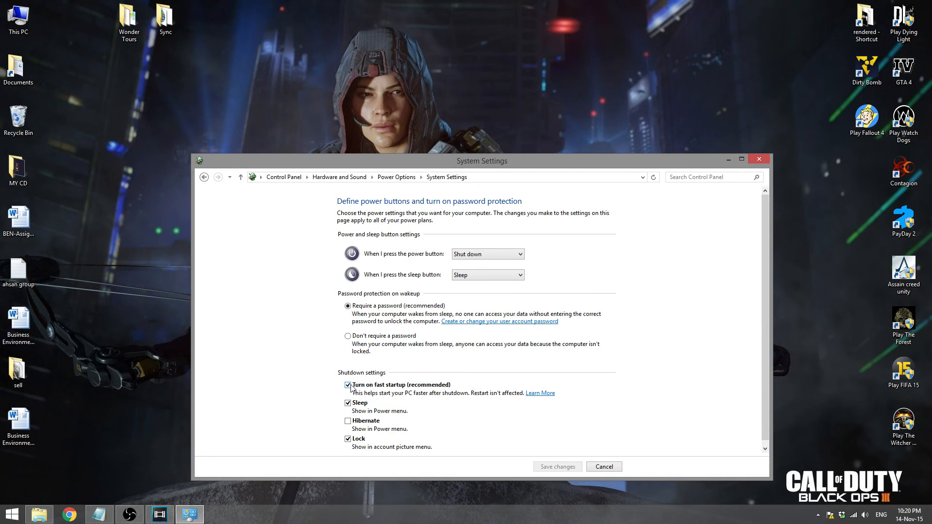
{"action": "left_click", "coordinate": [347, 386]}
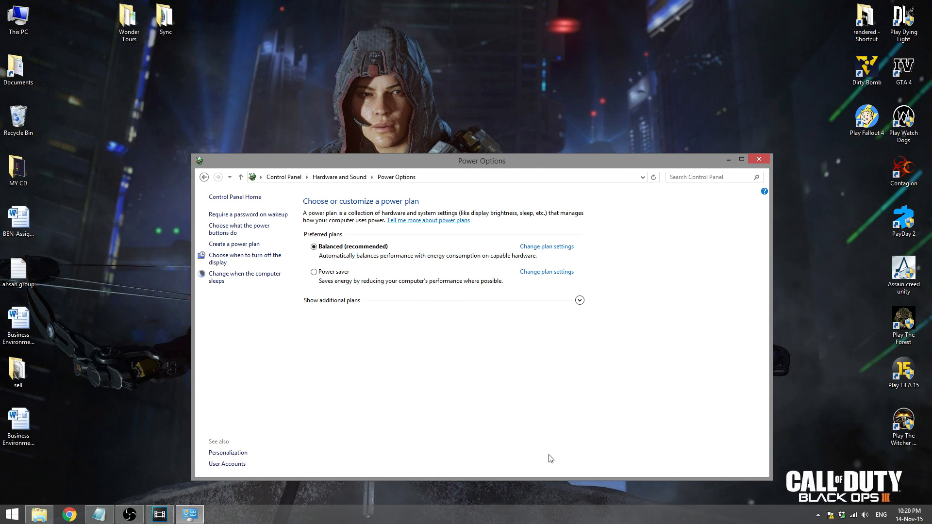
{"action": "mouse_move", "coordinate": [732, 176]}
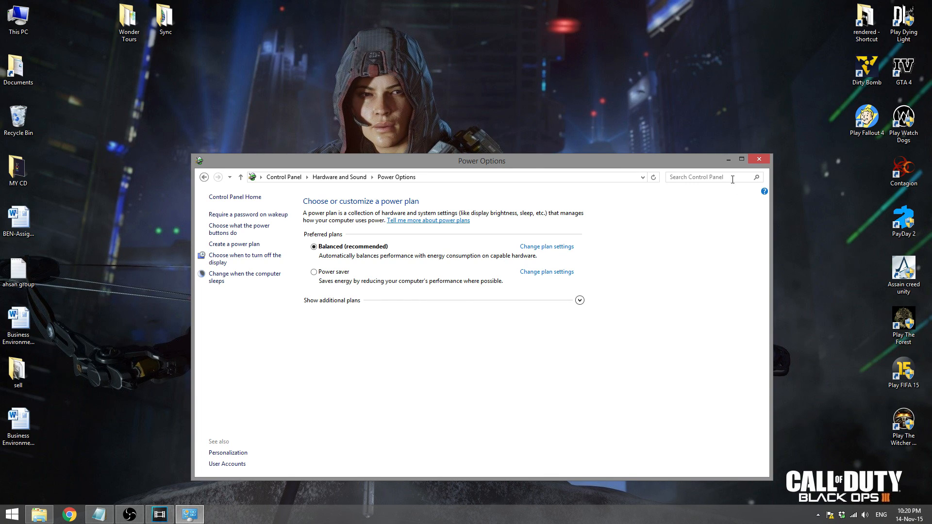
{"action": "left_click", "coordinate": [758, 158]}
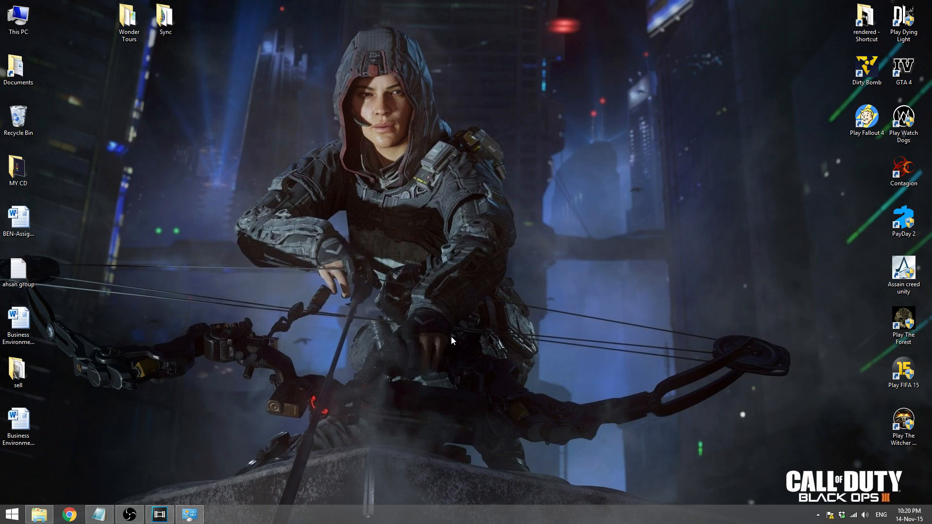